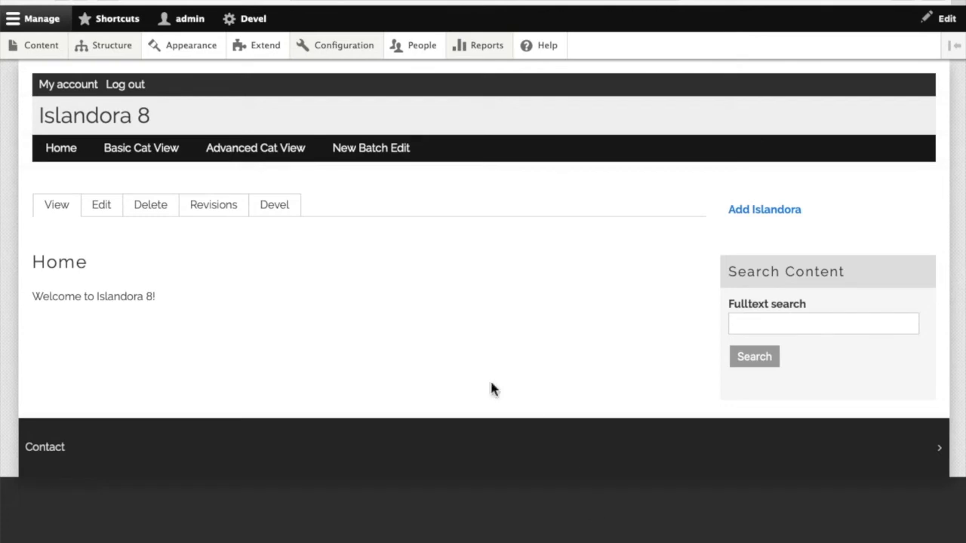
mouse_move(414, 59)
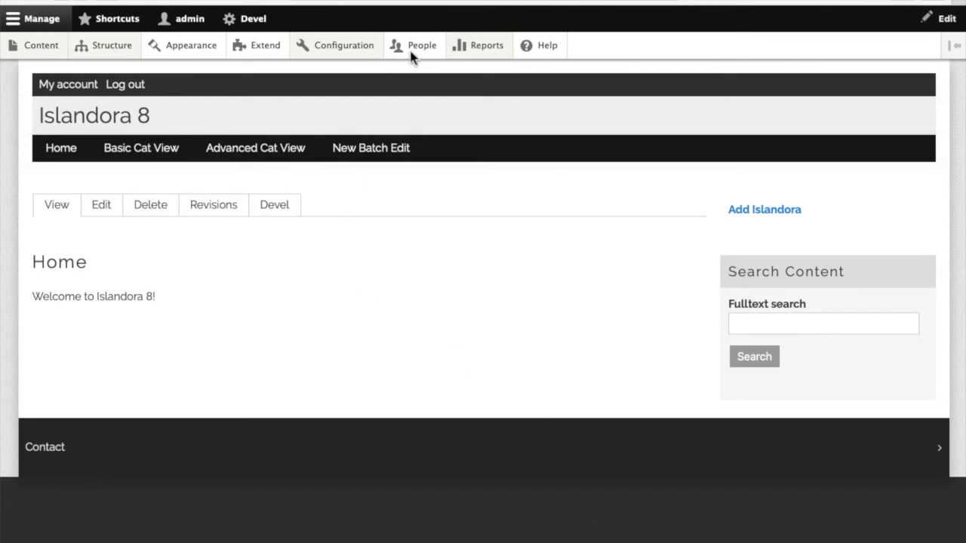
Step: Show the People page listing the site's existing admin account
left_click(423, 45)
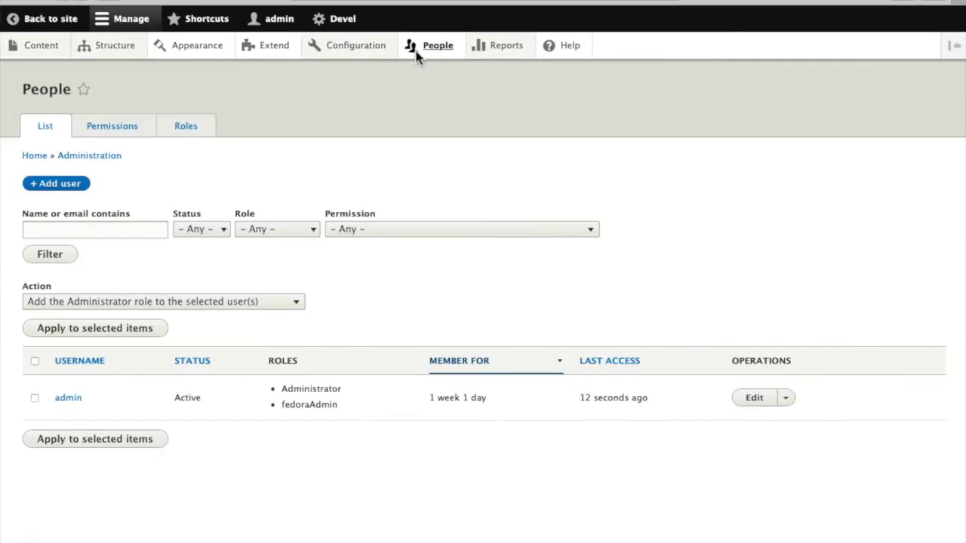
mouse_move(103, 199)
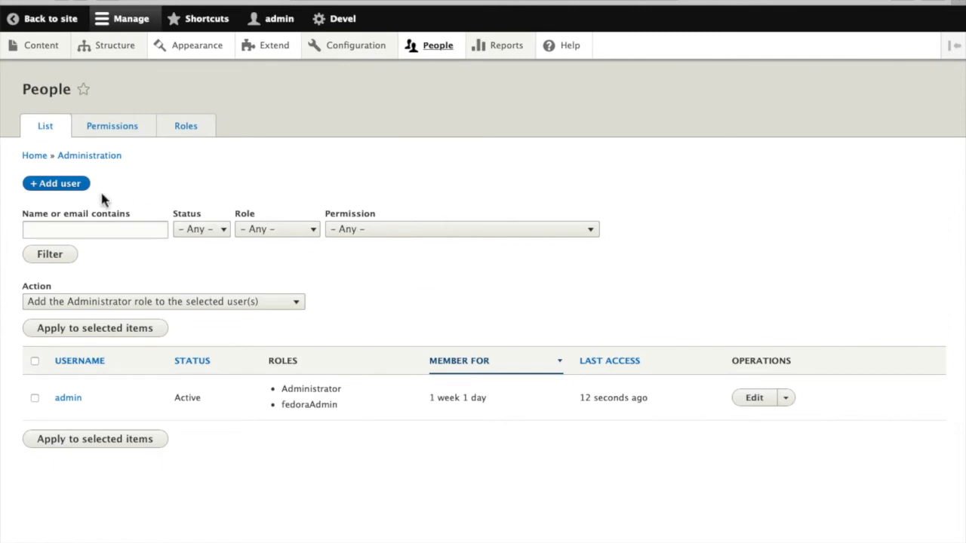
left_click(55, 184)
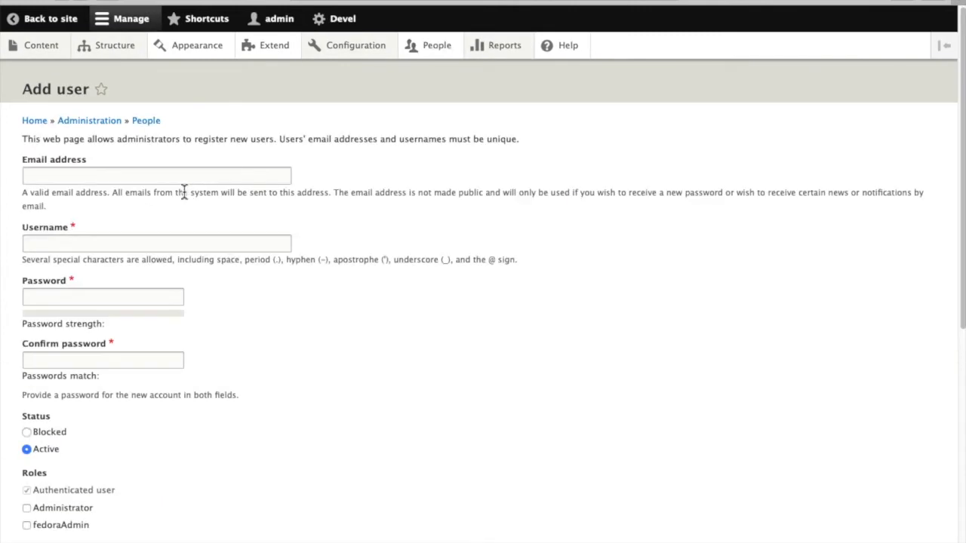
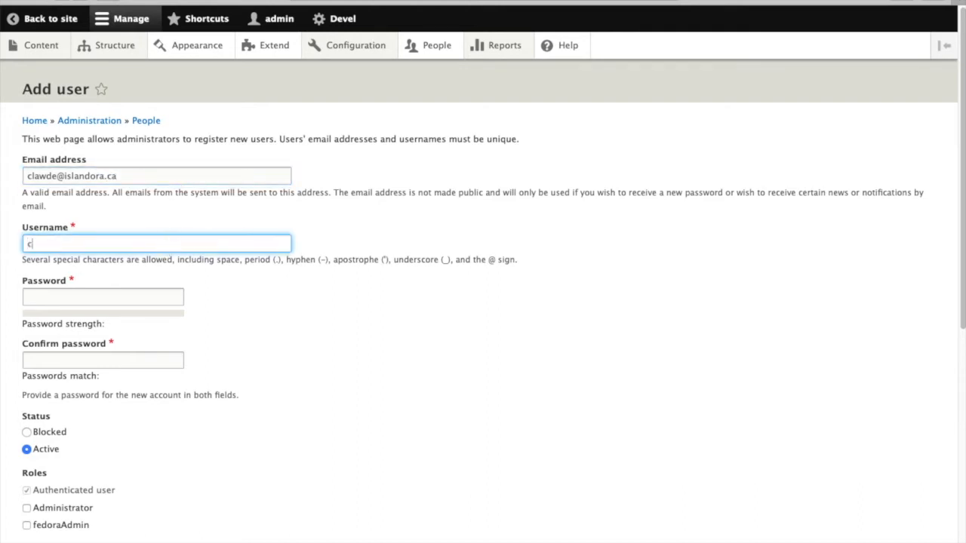
type("lawde")
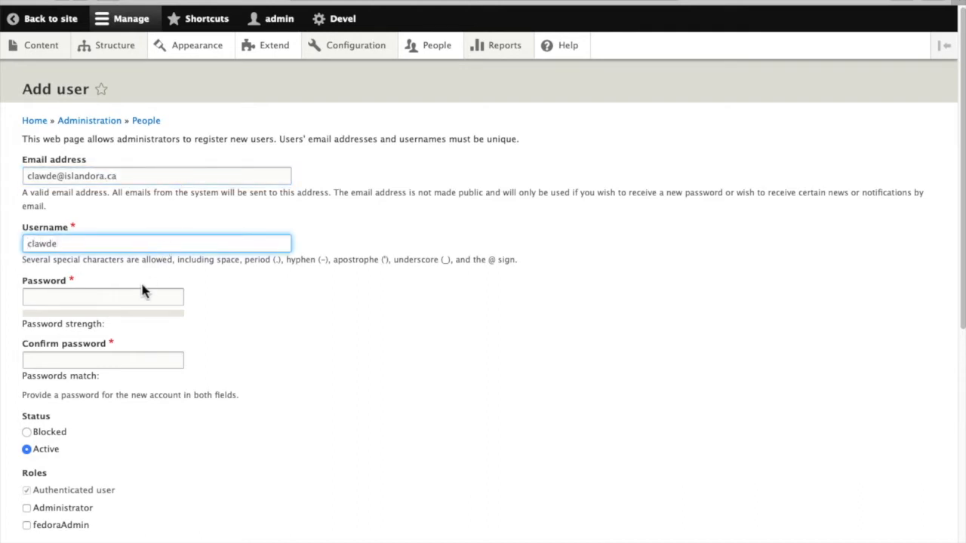
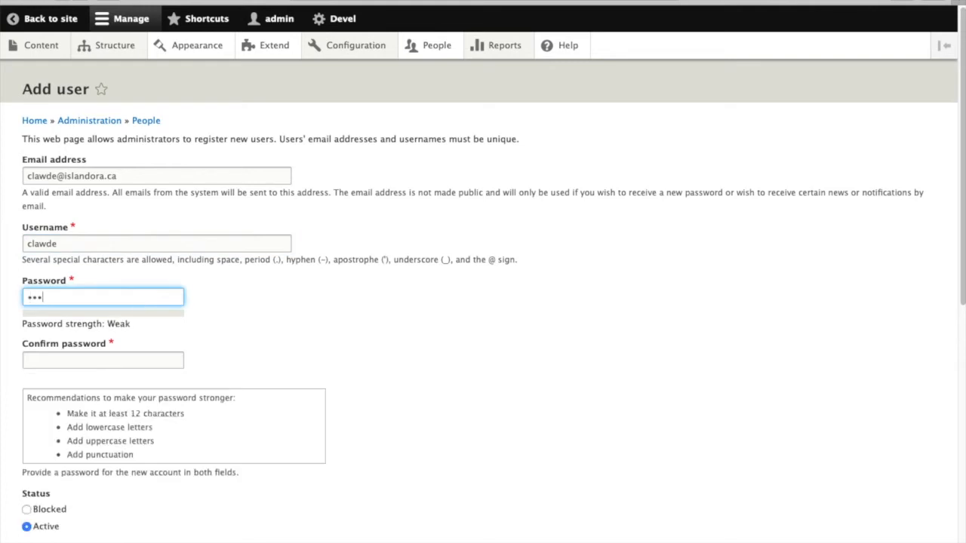
type("•")
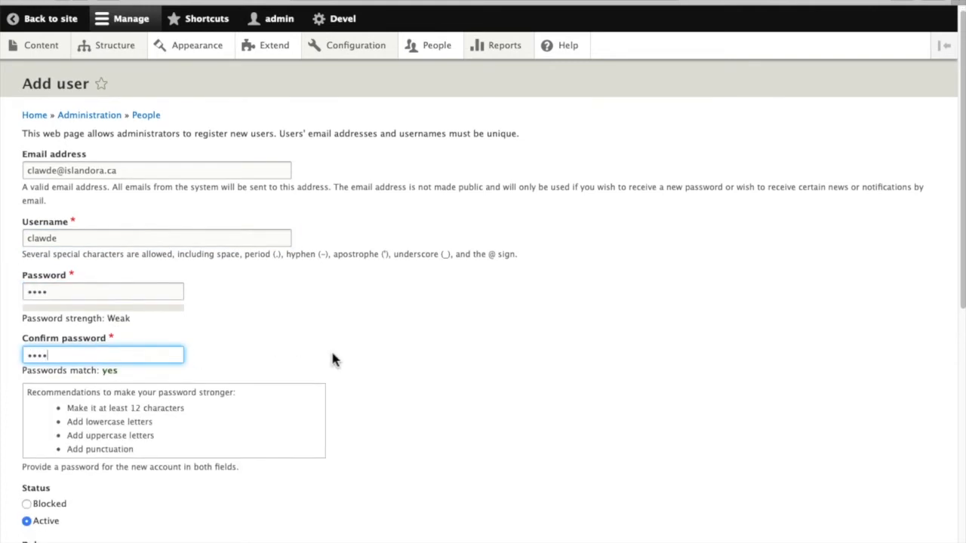
Step: Tick the Administrator and fedoraAdmin role checkboxes for the new account
scroll("down", 3)
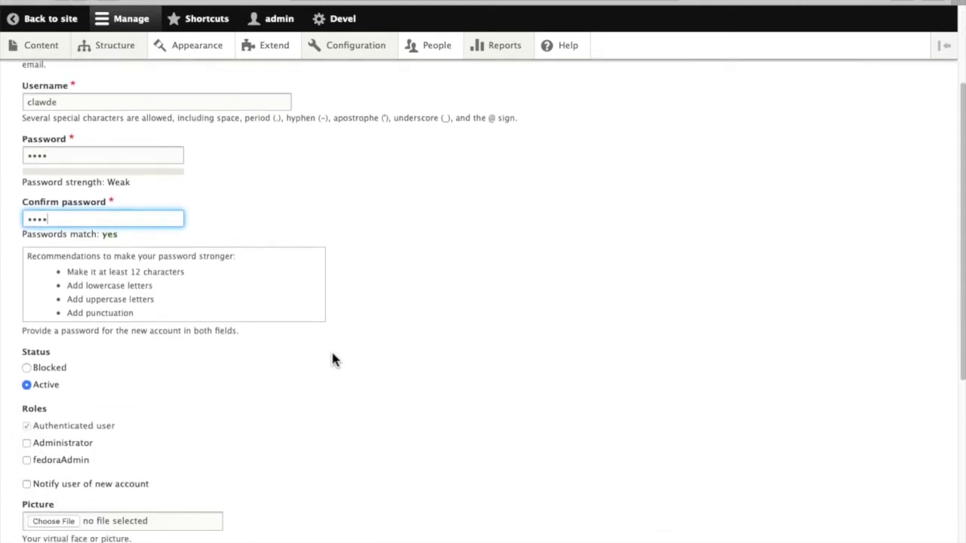
scroll("down", 3)
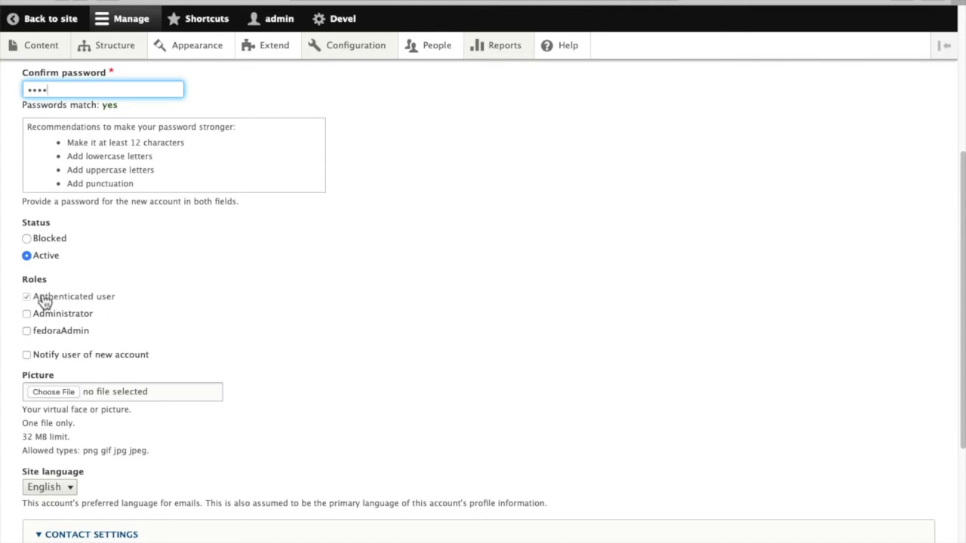
mouse_move(121, 302)
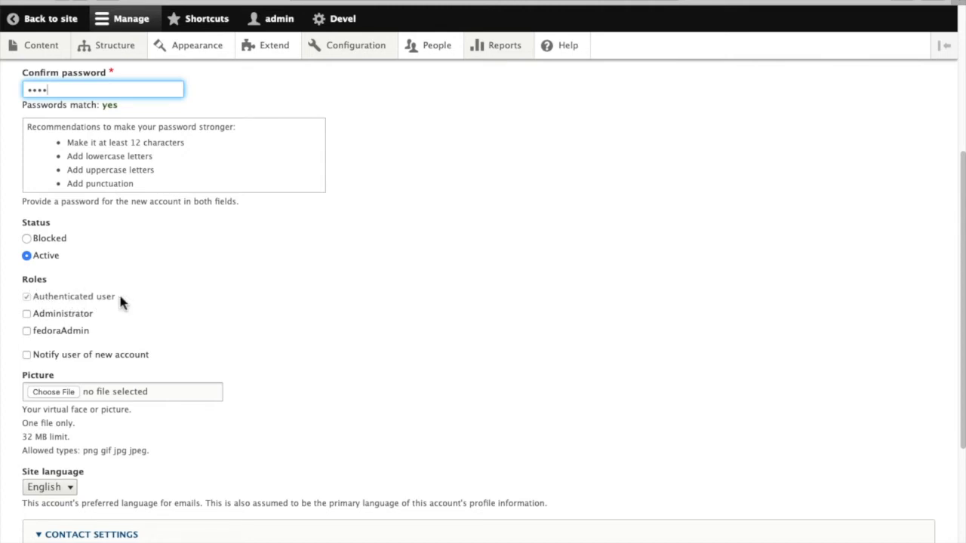
mouse_move(73, 319)
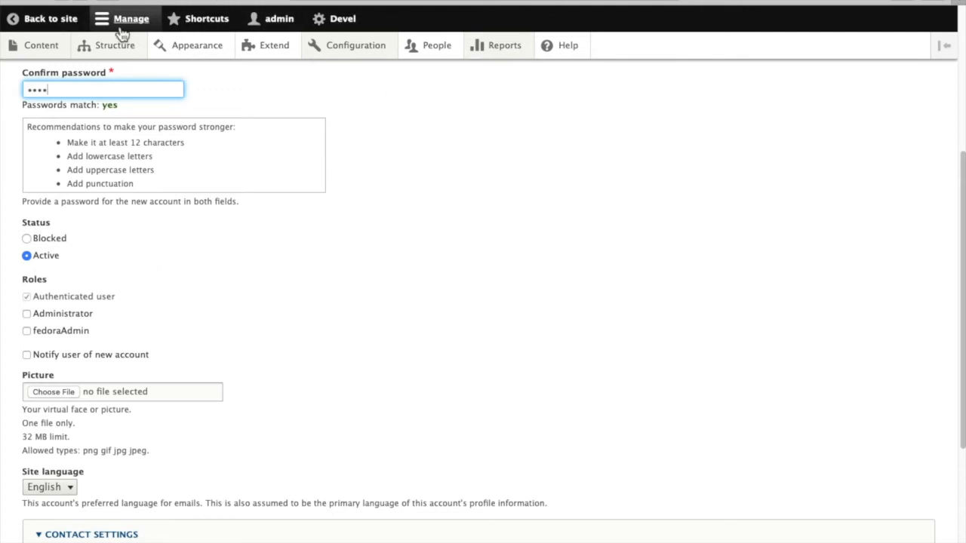
mouse_move(210, 287)
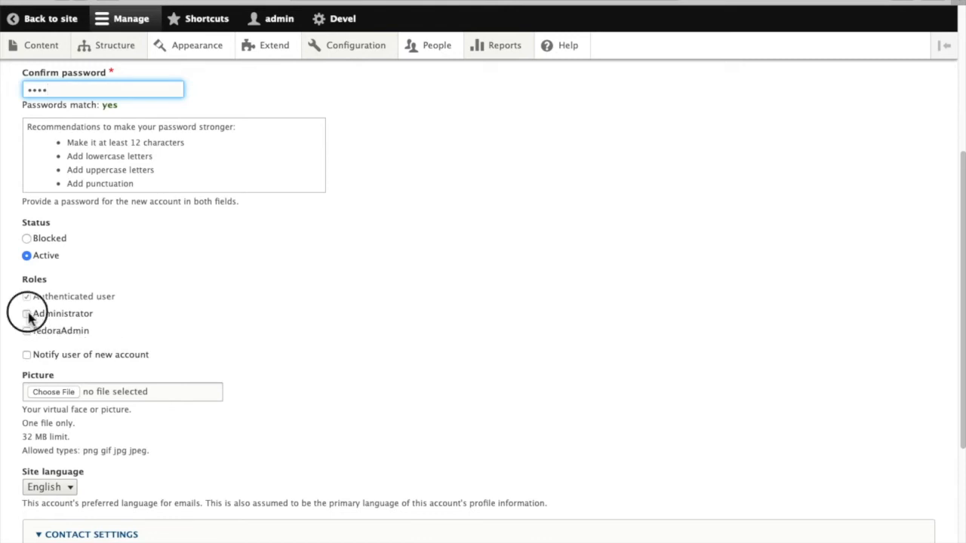
left_click(28, 313)
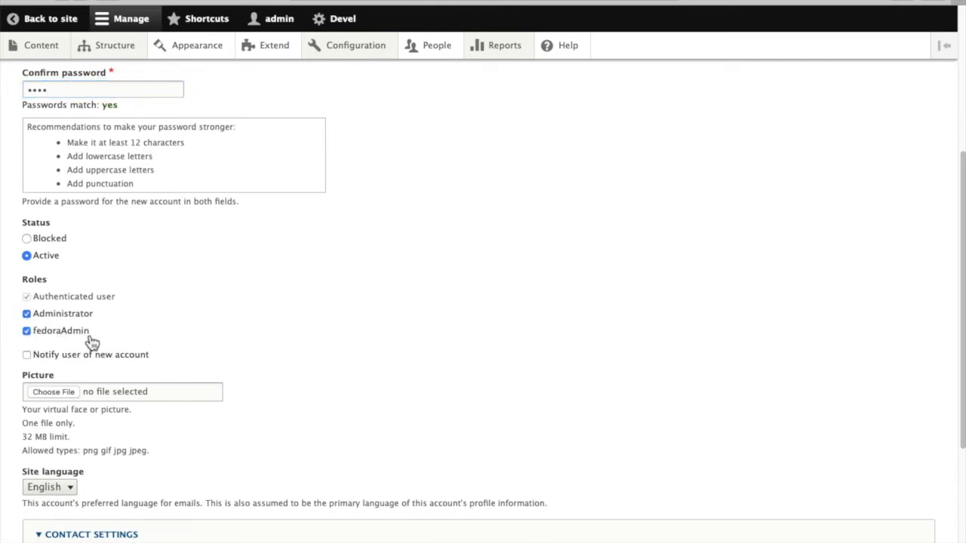
mouse_move(165, 341)
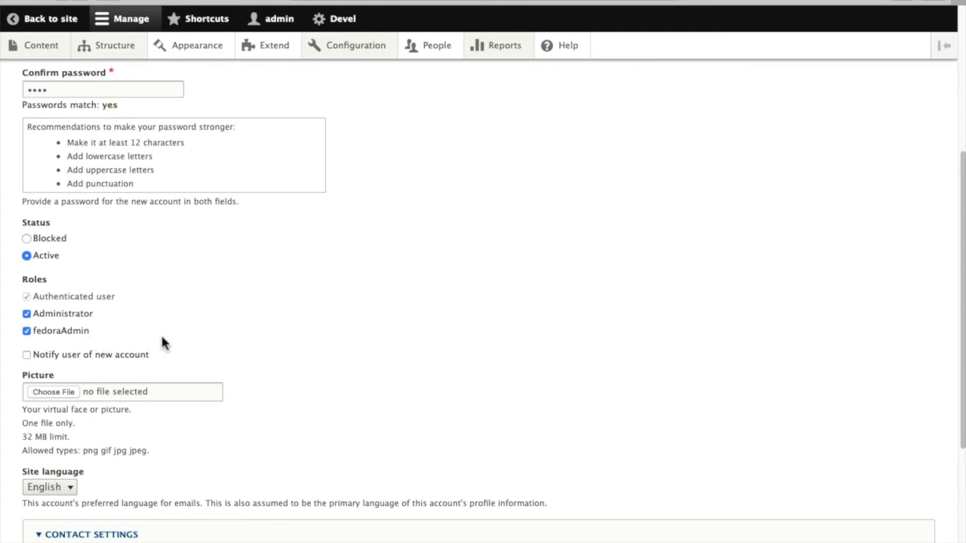
Step: Scroll through the rest of the form, past contact and Chicago time zone settings, toward Create new account
scroll("down", 3)
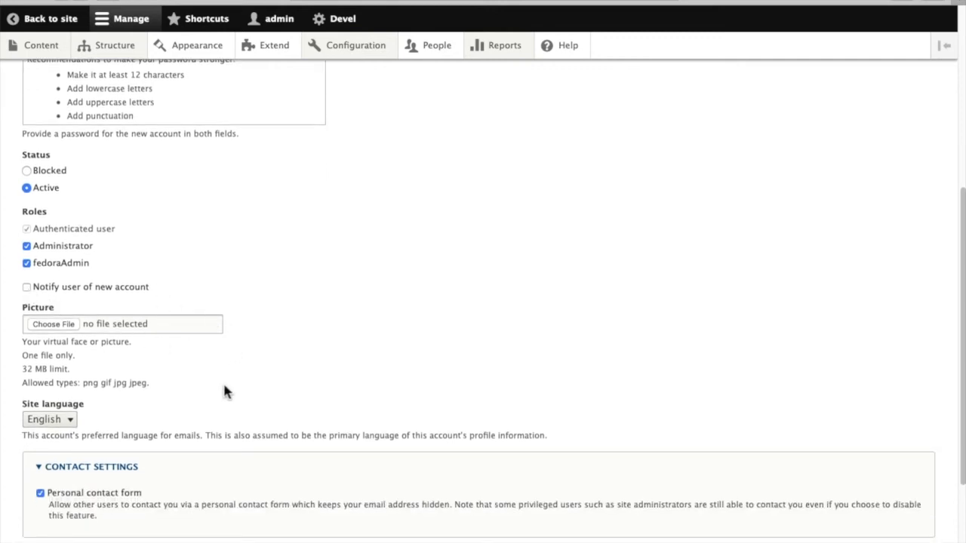
mouse_move(154, 396)
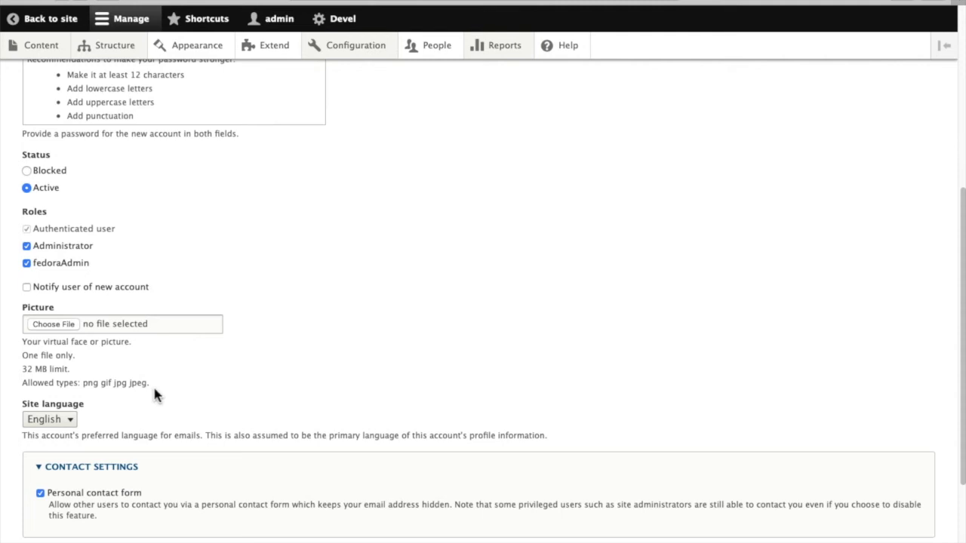
mouse_move(135, 384)
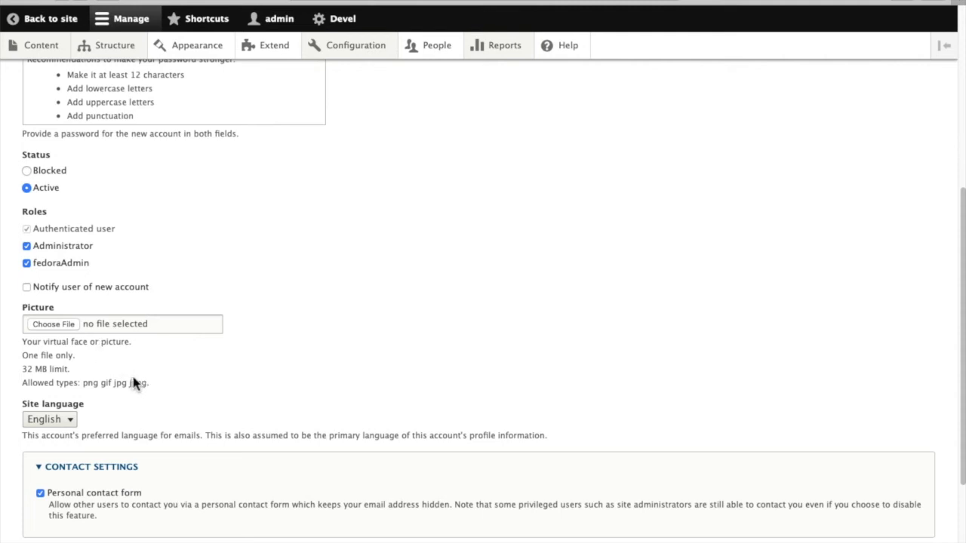
scroll("down", 3)
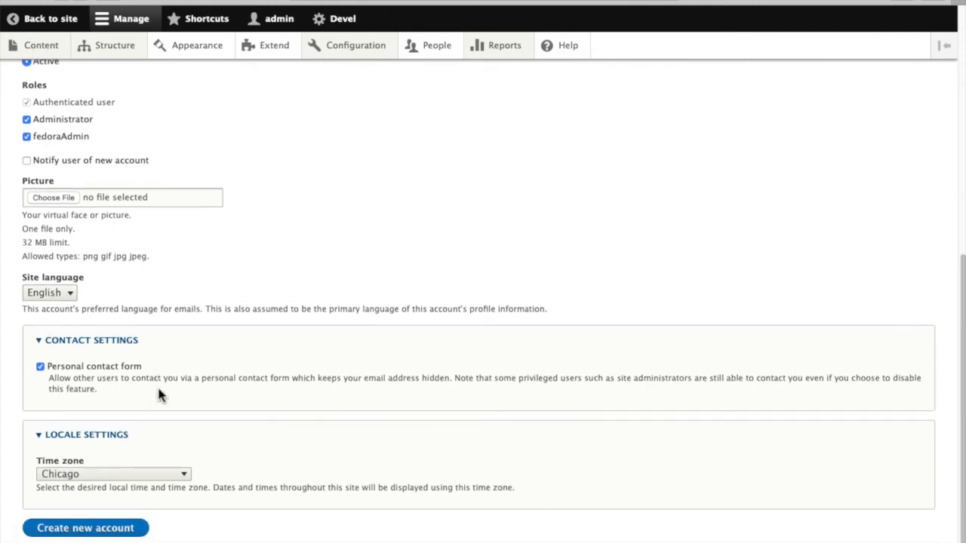
scroll("down", 3)
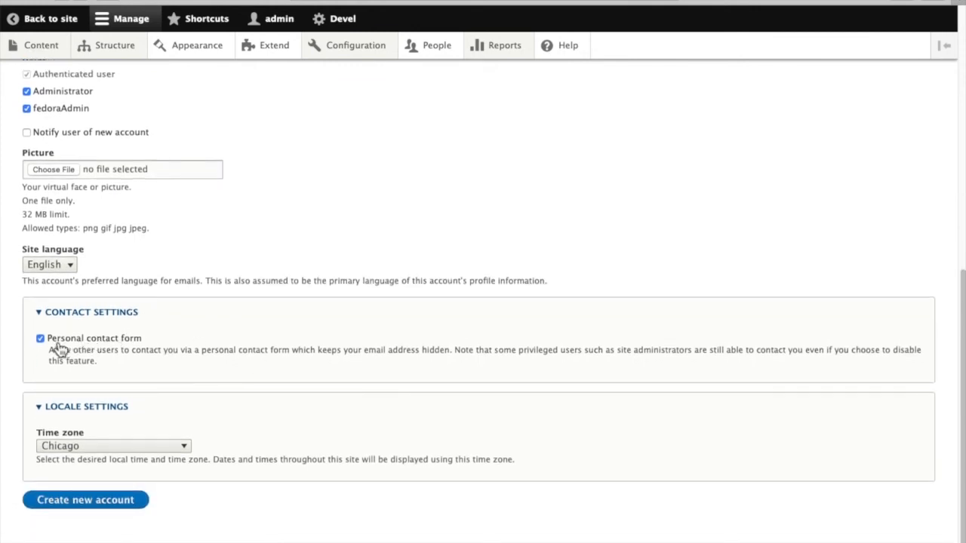
mouse_move(148, 447)
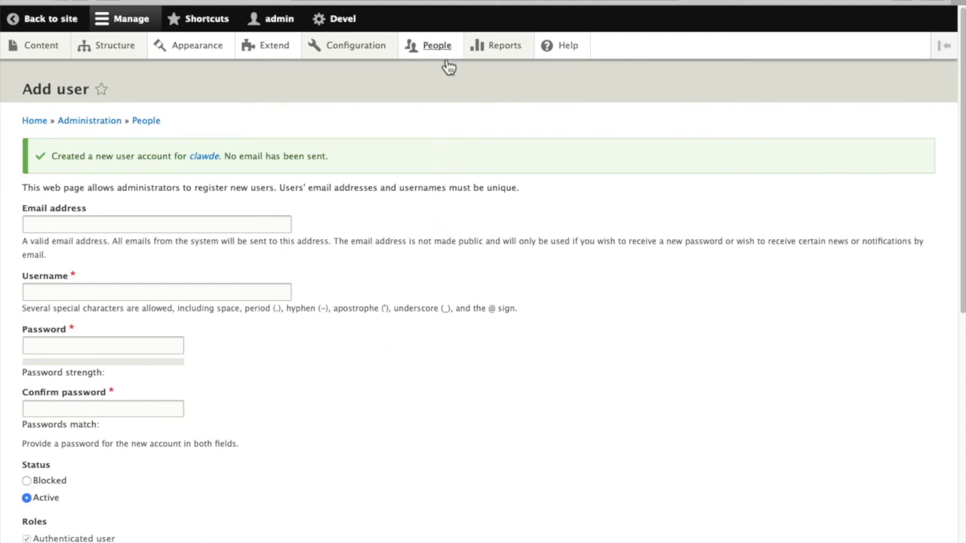
Step: Return to the People list, now showing clawde as Active with Administrator and fedoraAdmin
left_click(437, 45)
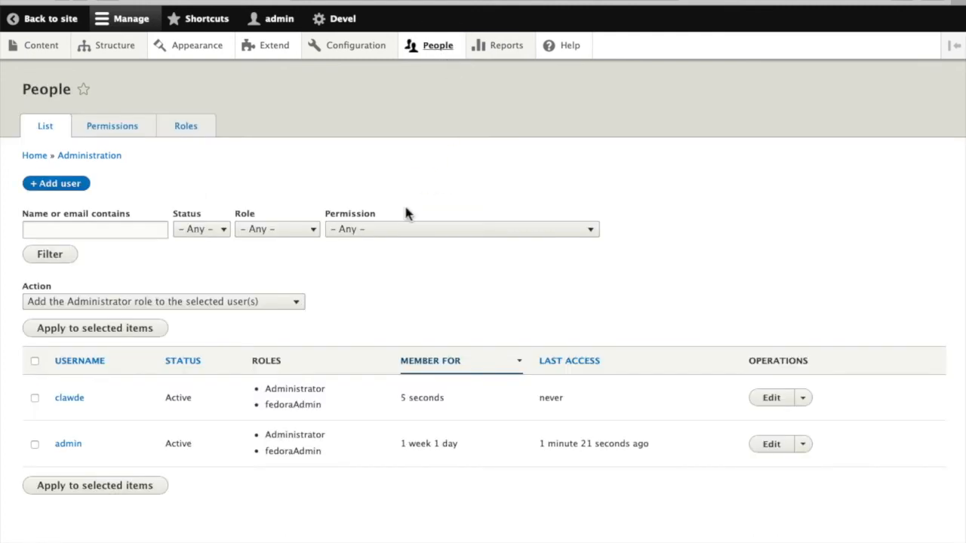
mouse_move(408, 398)
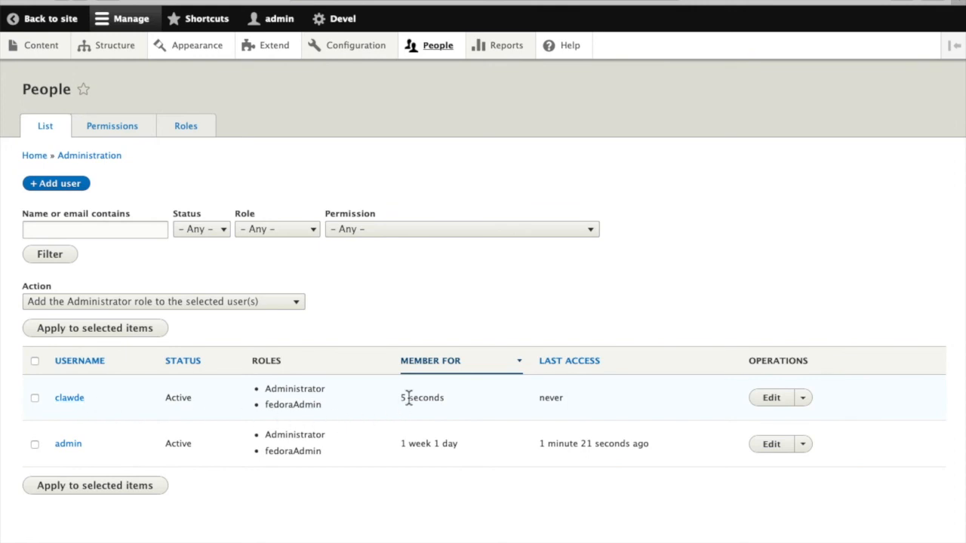
mouse_move(102, 401)
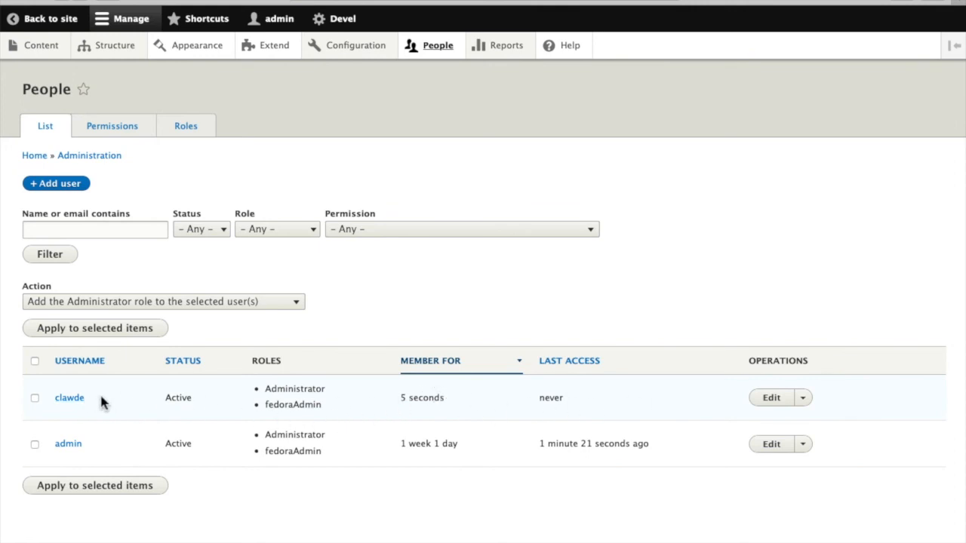